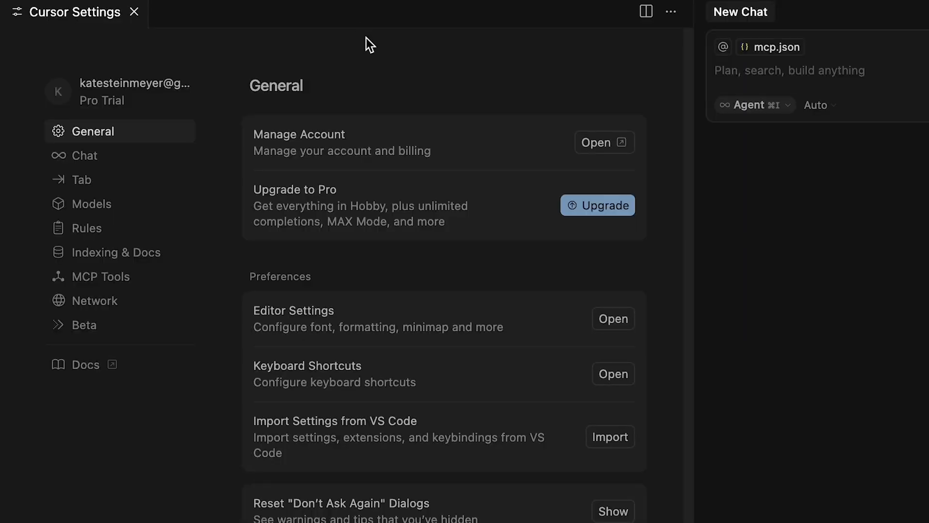
mouse_move(106, 276)
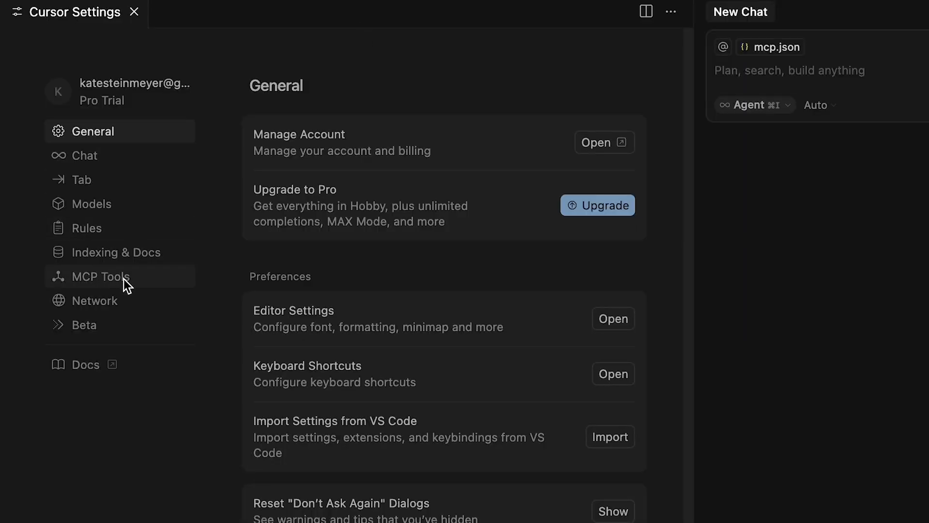
Step: View the empty MCP Tools page in Cursor Settings with Figma connection instructions
click(100, 276)
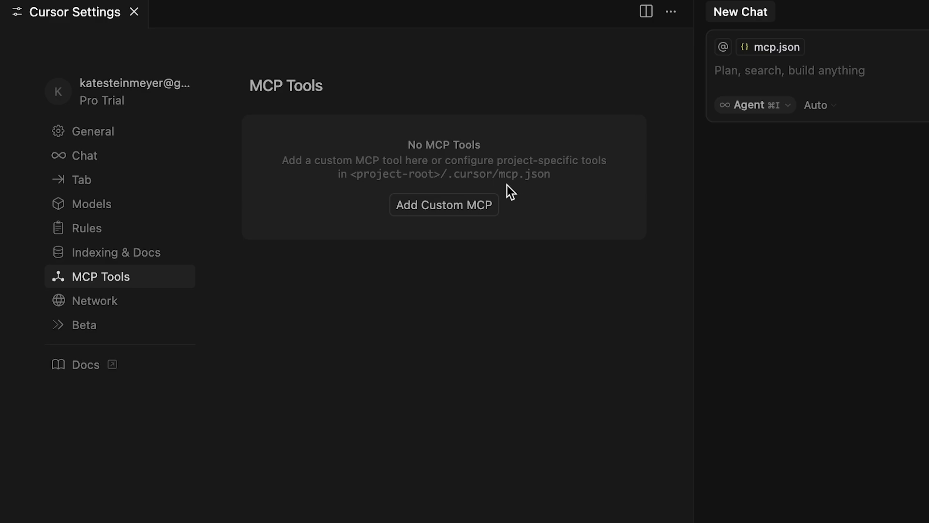
click(444, 204)
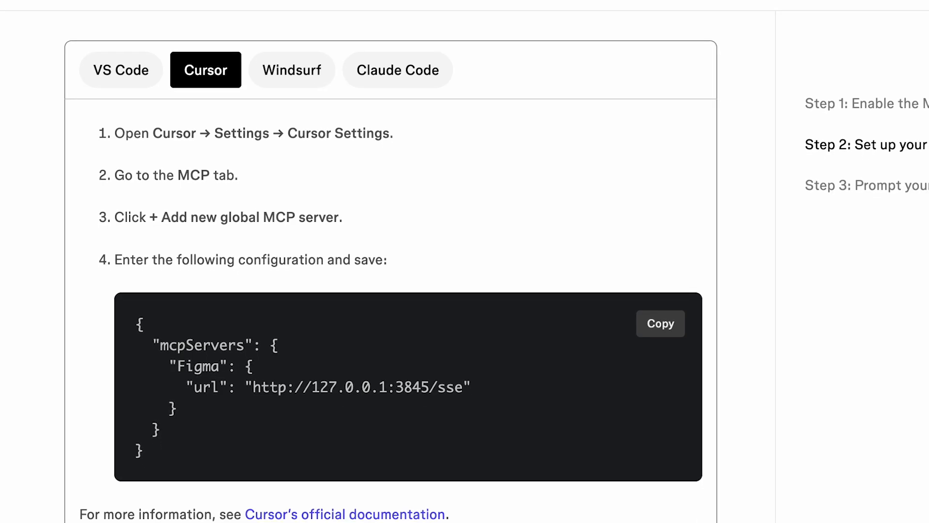
mouse_move(660, 323)
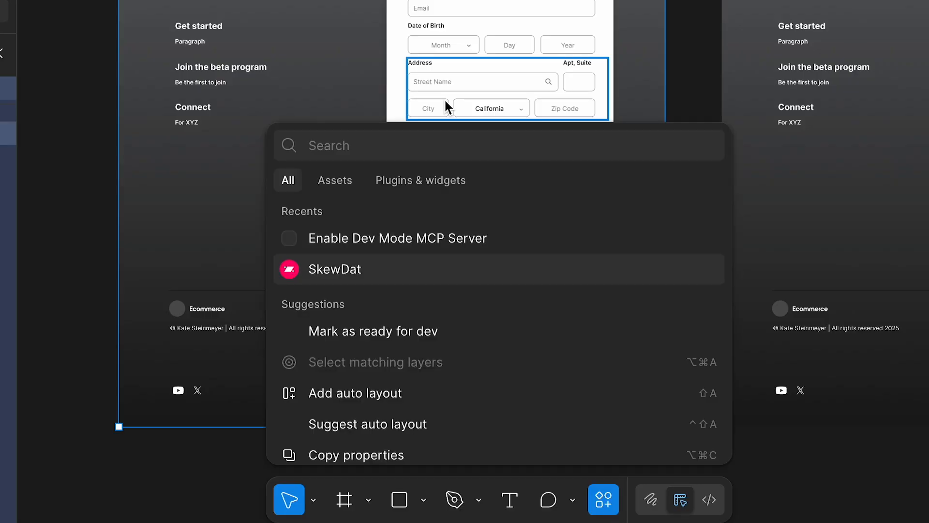
Step: Search Figma actions for 'mcp' and confirm Enable Dev Mode MCP Server is checked
text(mcp)
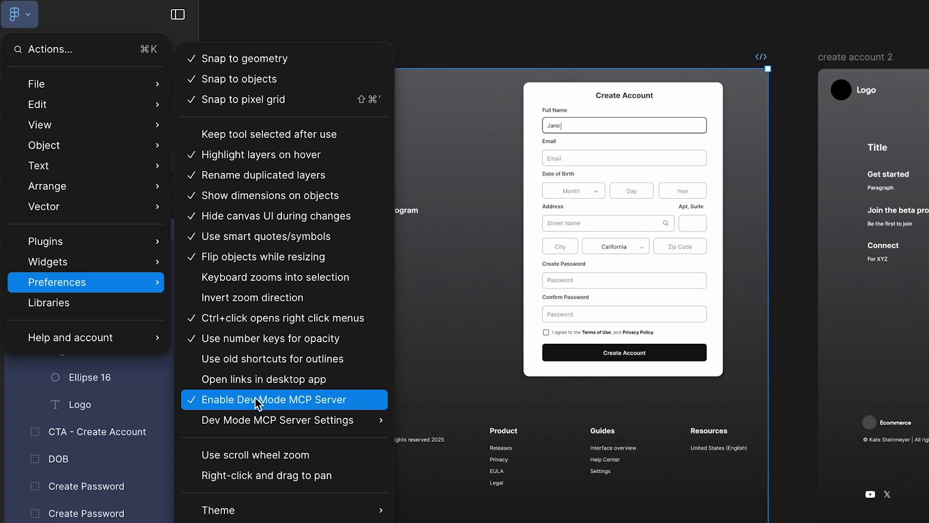
scroll(down, 3)
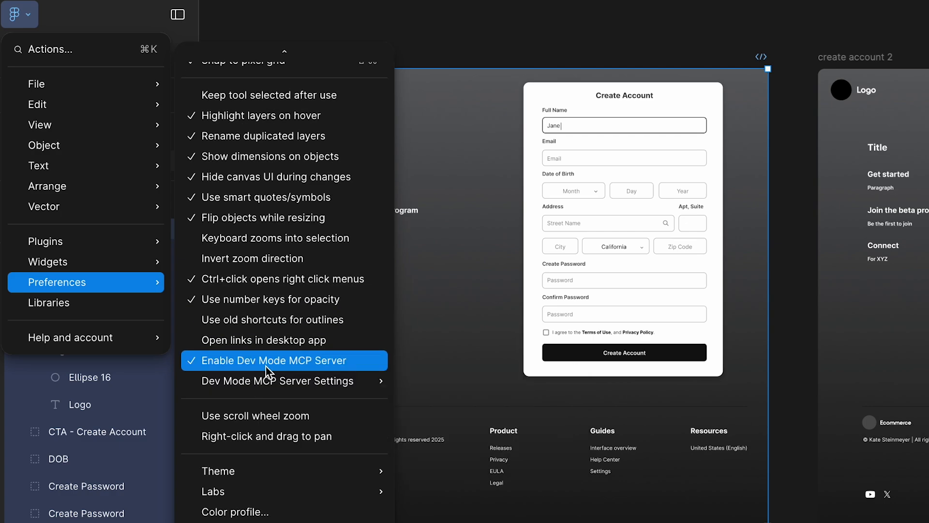
mouse_move(306, 370)
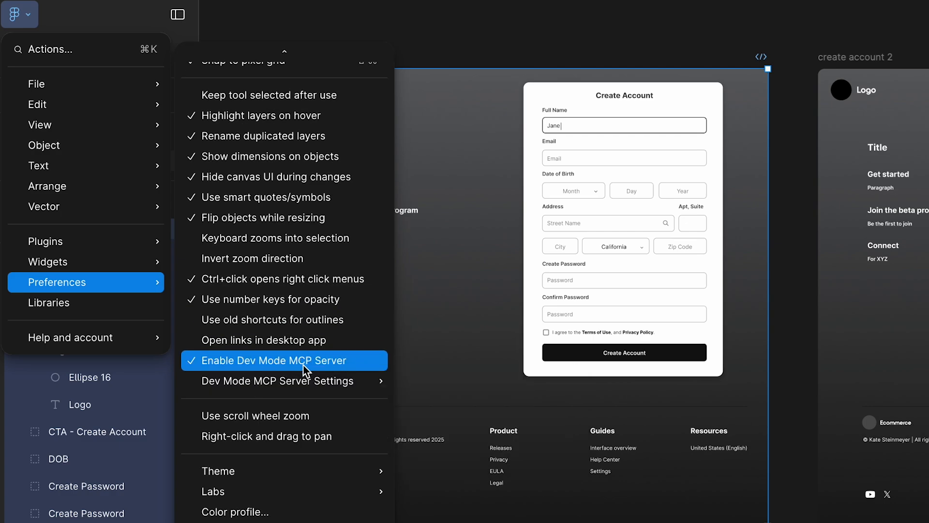
mouse_move(465, 276)
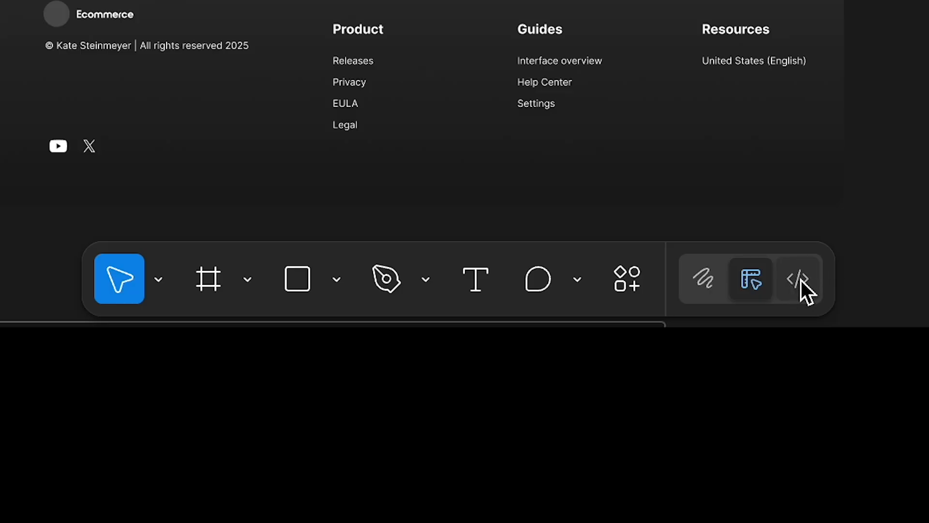
Step: Turn on Dev Mode and bring up actions for the create account frame
click(798, 278)
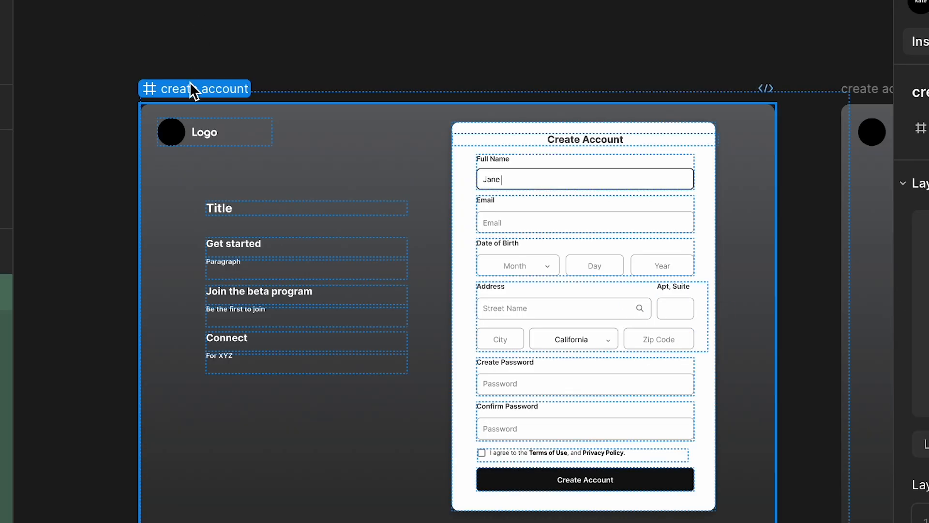
right_click(195, 89)
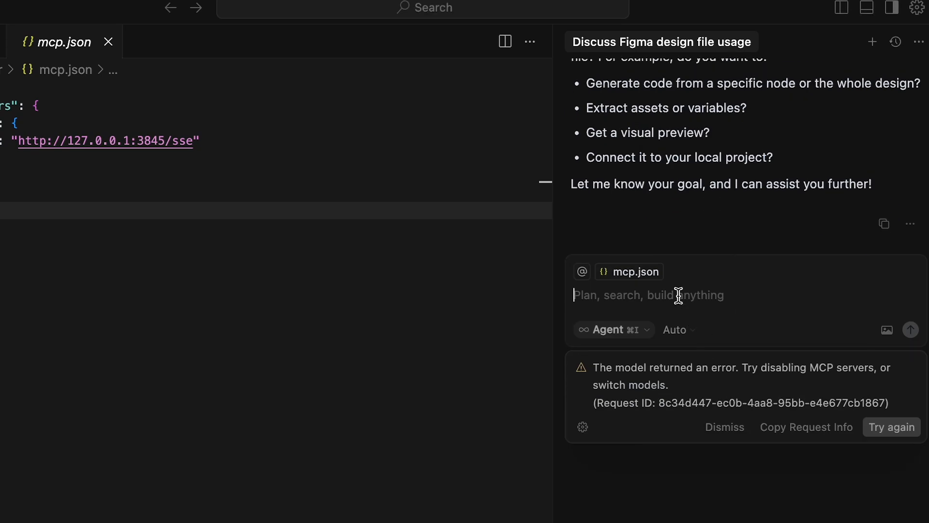
Step: Send the agent the mcp-test Figma frame link, asking it to generate the whole design
click(889, 427)
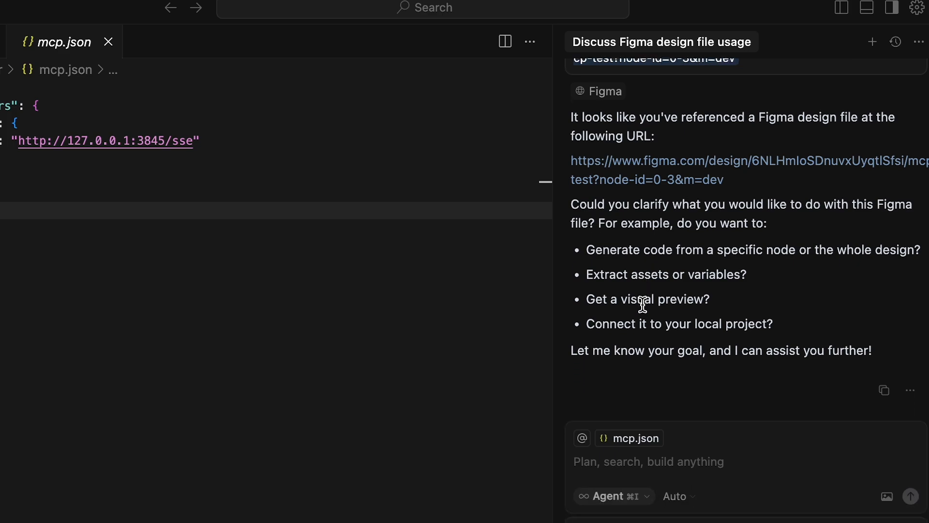
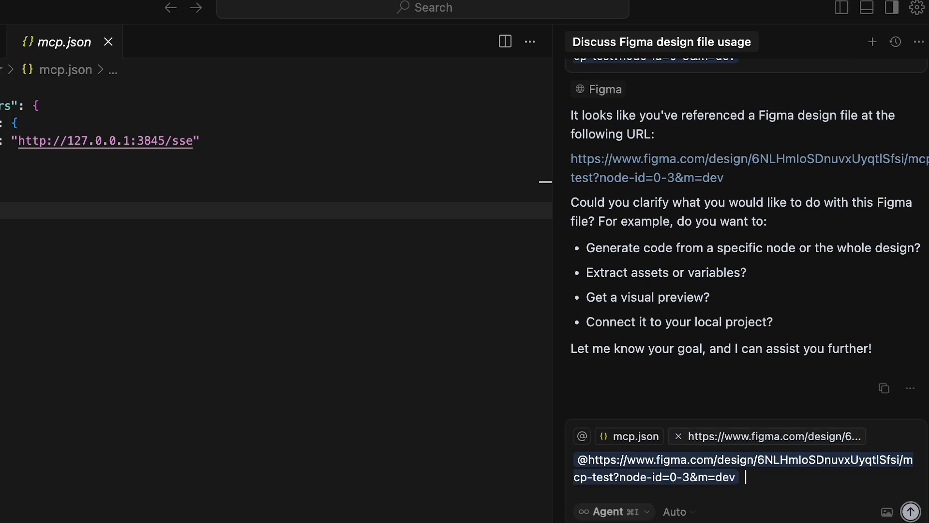
text(generate whole)
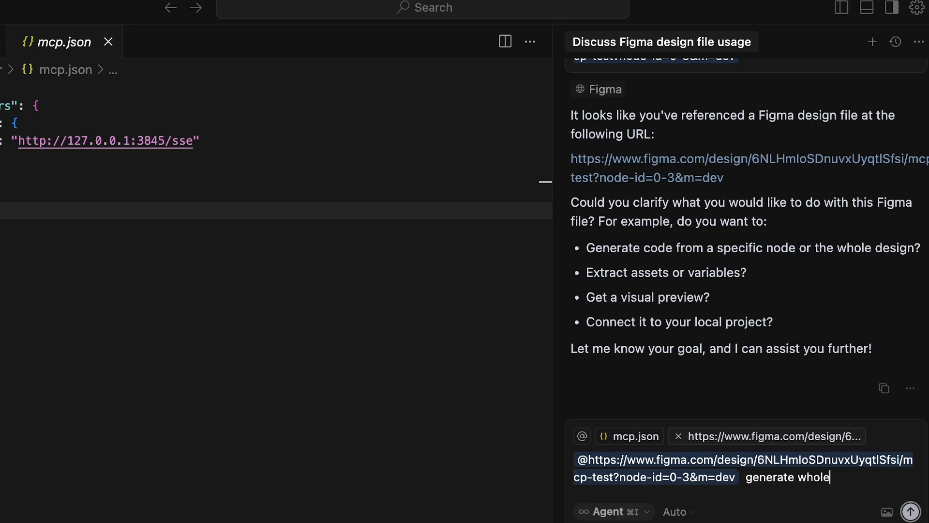
text(design)
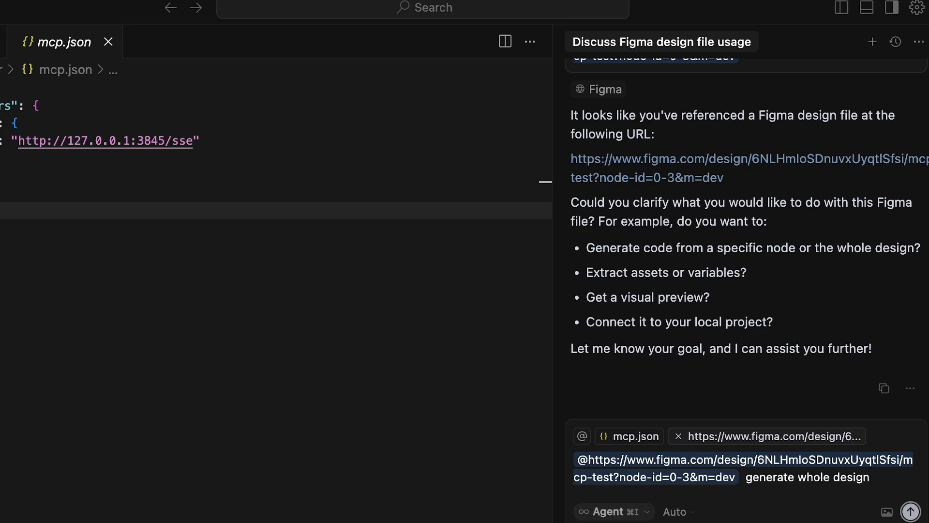
text(with type)
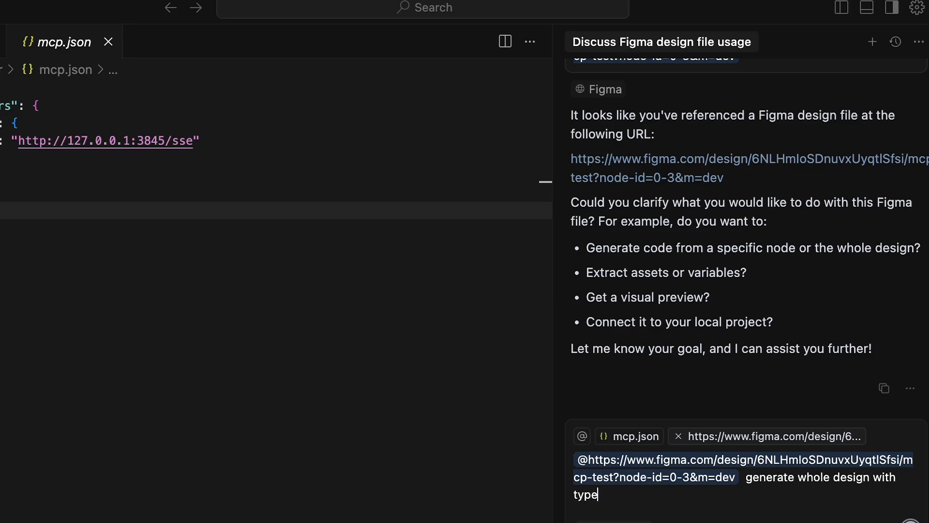
key(Return)
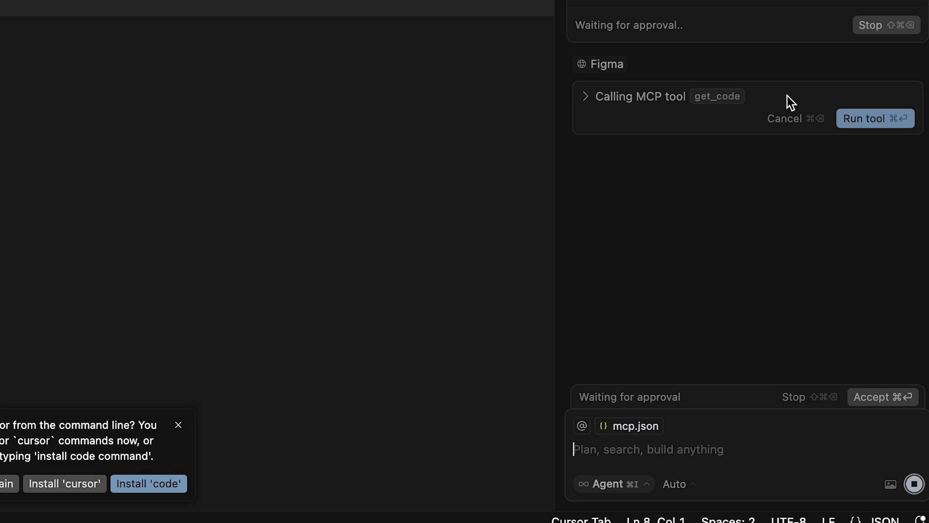
mouse_move(806, 130)
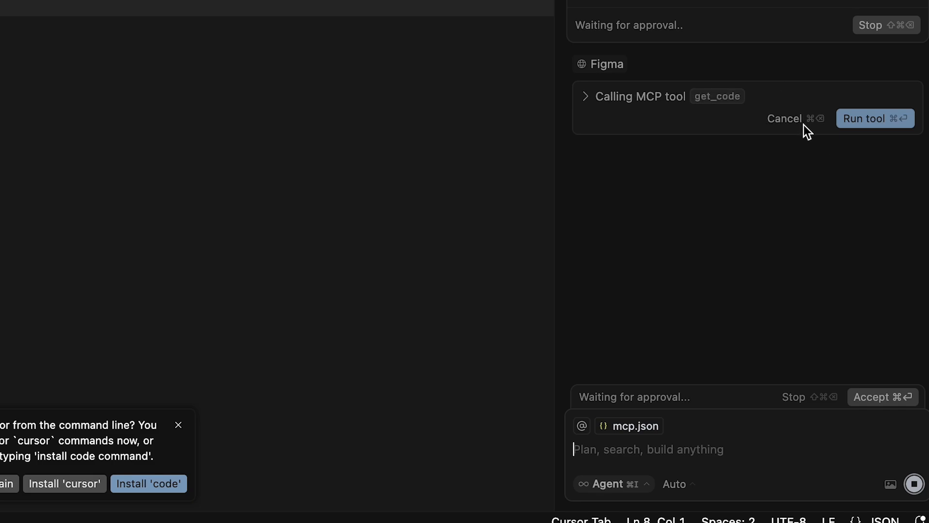
Step: Approve the agent's get_code MCP tool call on the Figma frame
click(874, 119)
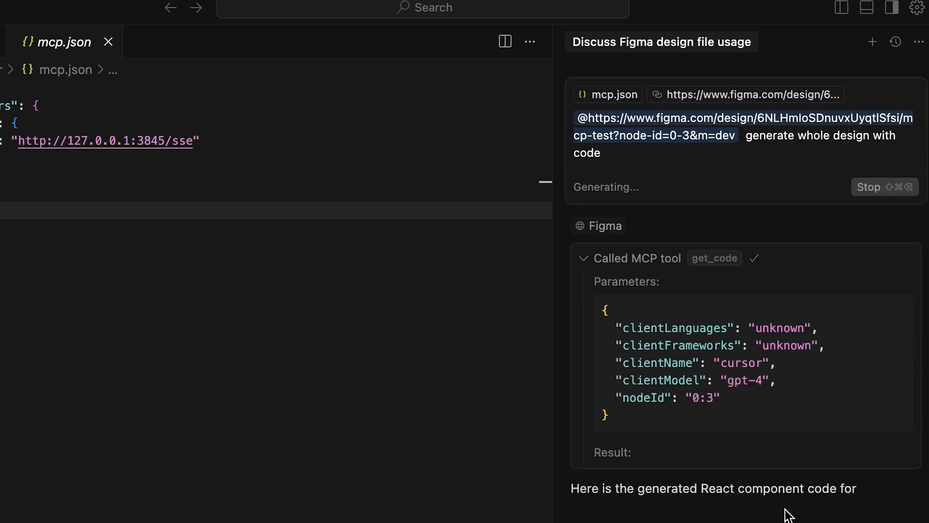
Step: Read through the agent's generated Tailwind React component reply and next steps
scroll(down, 3)
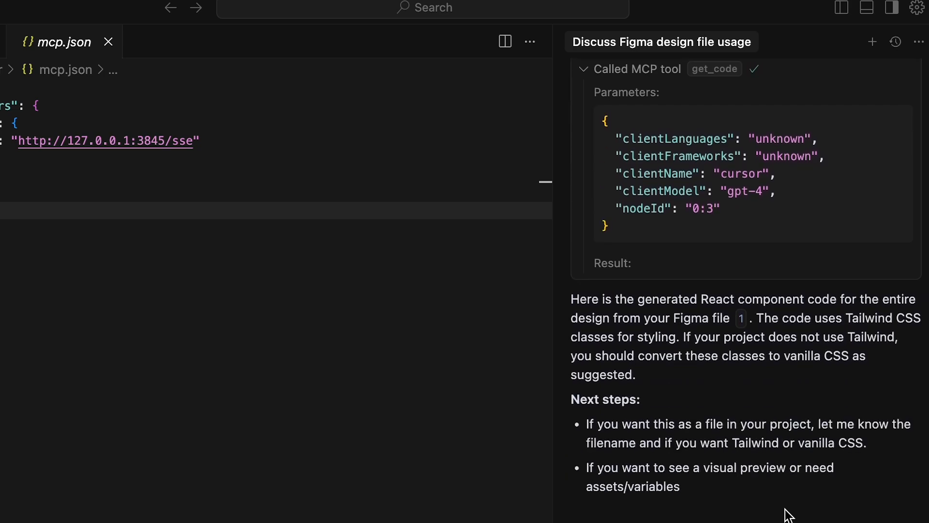
scroll(down, 3)
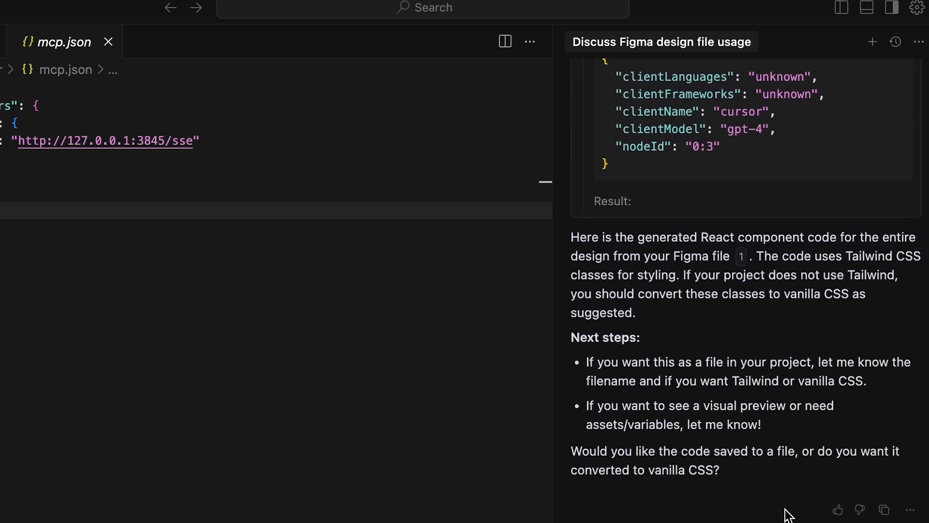
mouse_move(679, 456)
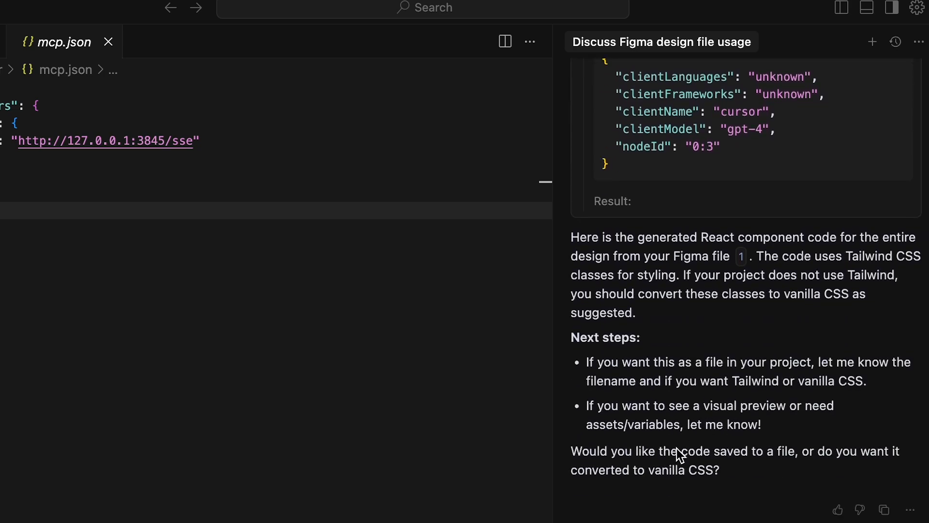
mouse_move(665, 487)
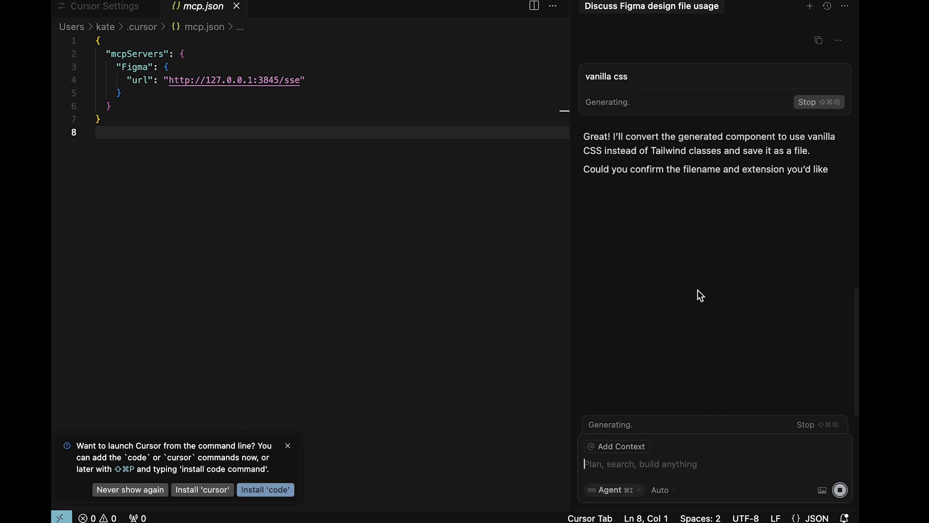
Step: Name the files CreateAccount.jsx and CreateAccount.css, then accept CreateAccount.jsx
text(CreateAccount.jsx and CreateAccount.css)
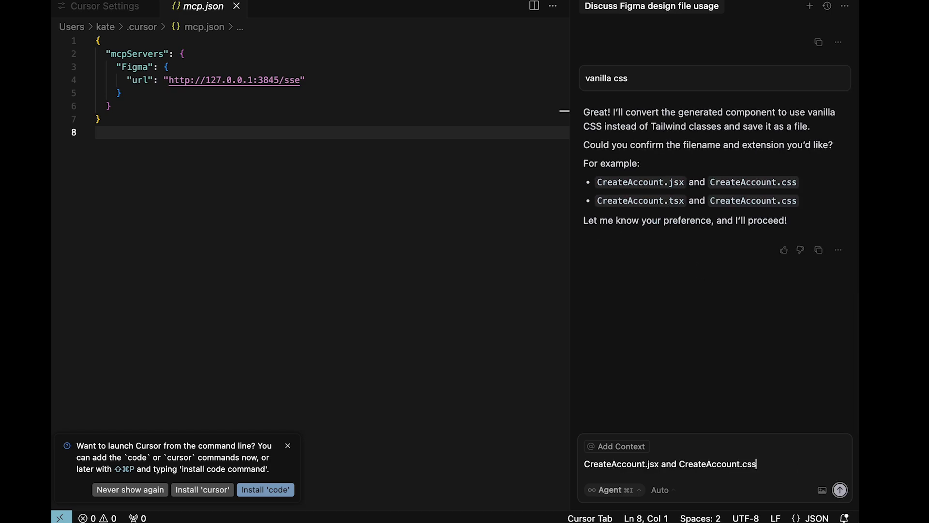
click(839, 489)
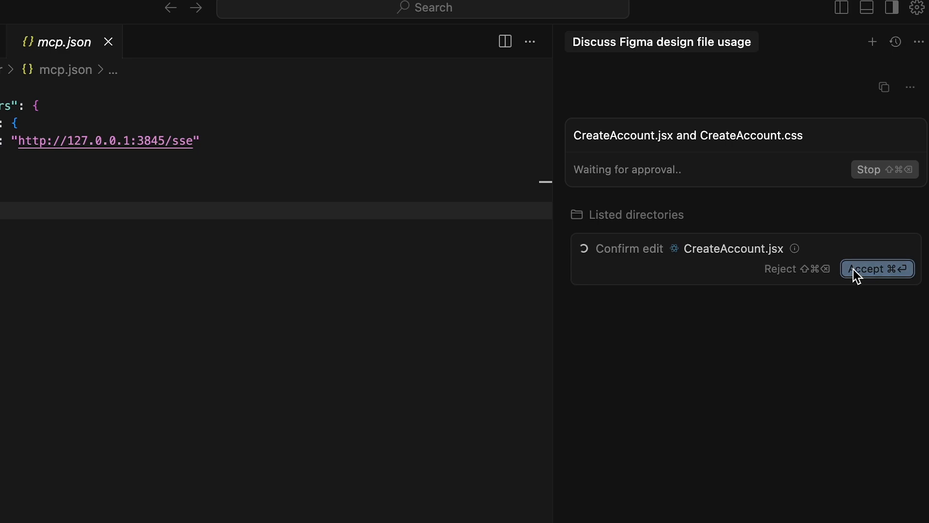
click(877, 269)
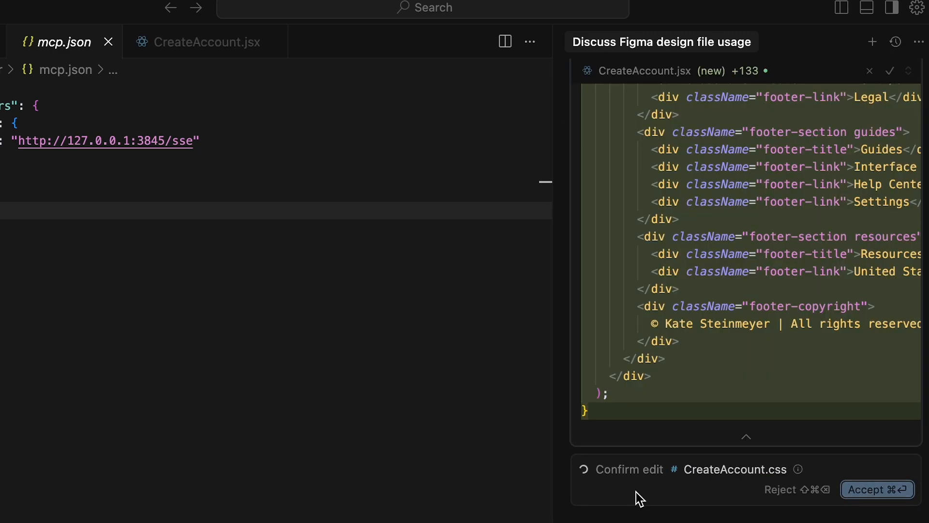
Step: Accept the agent's edit writing the vanilla CSS file CreateAccount.css
click(877, 489)
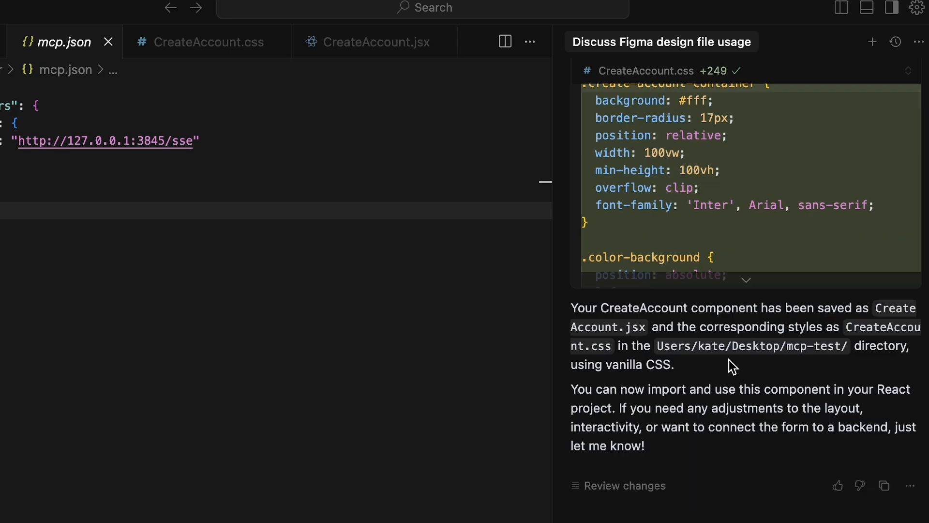
mouse_move(778, 364)
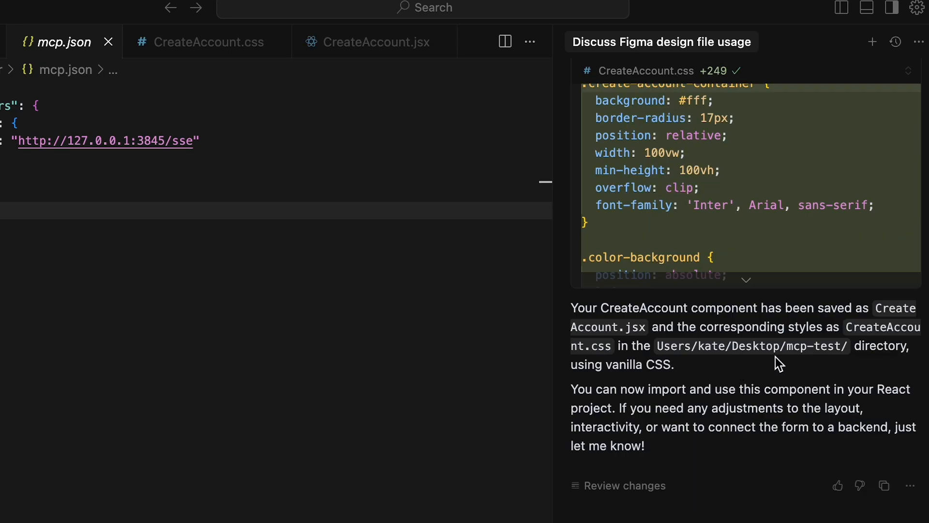
mouse_move(752, 398)
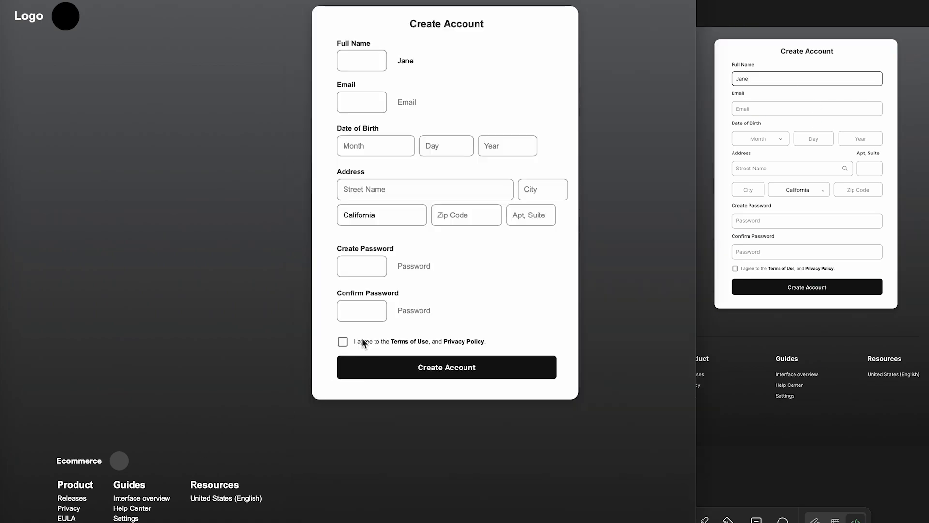
mouse_move(401, 293)
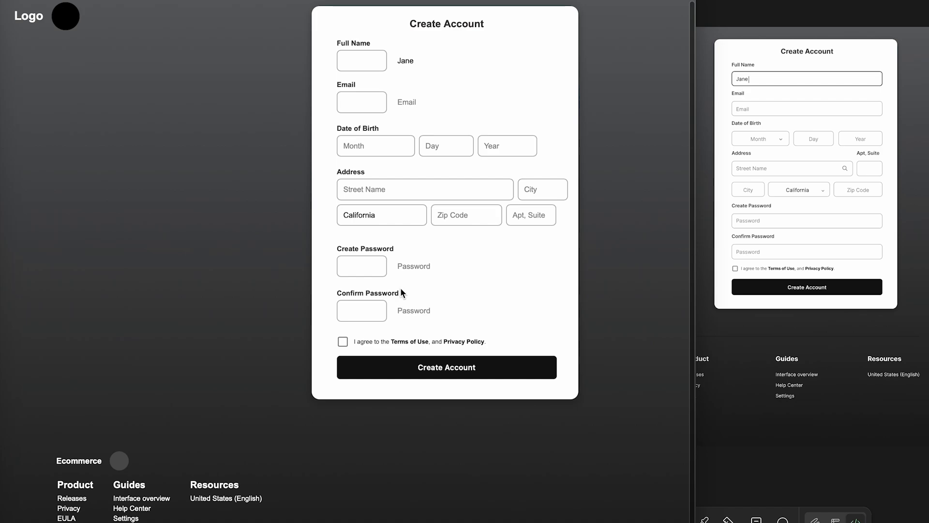
mouse_move(484, 259)
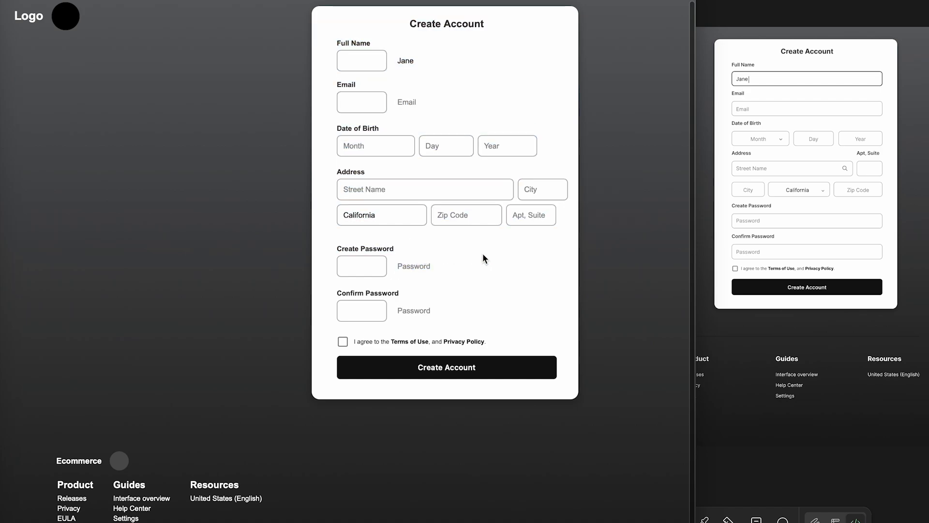